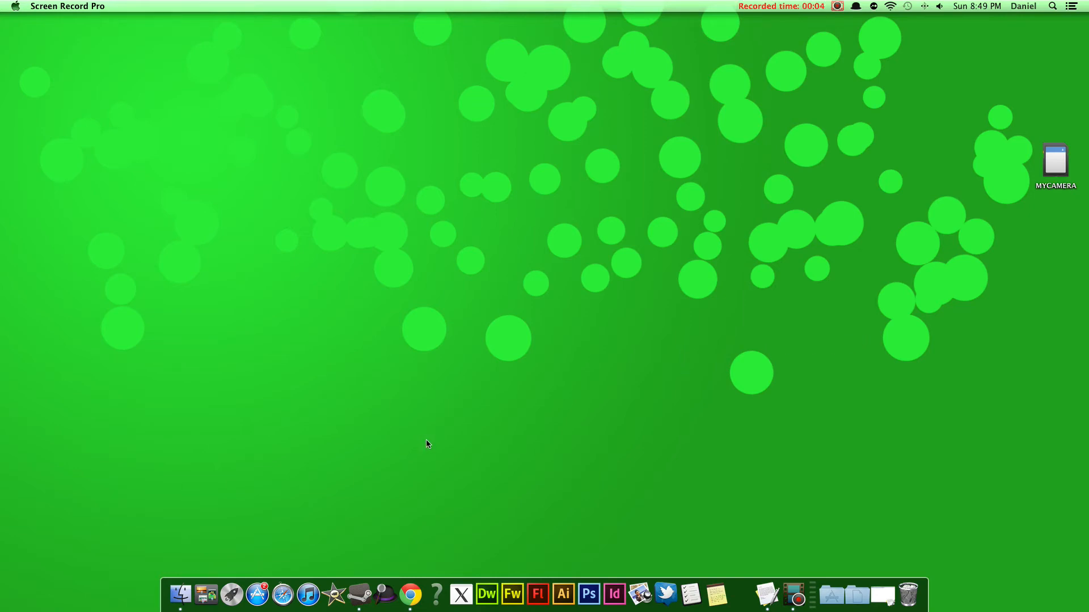
mouse_move(437, 473)
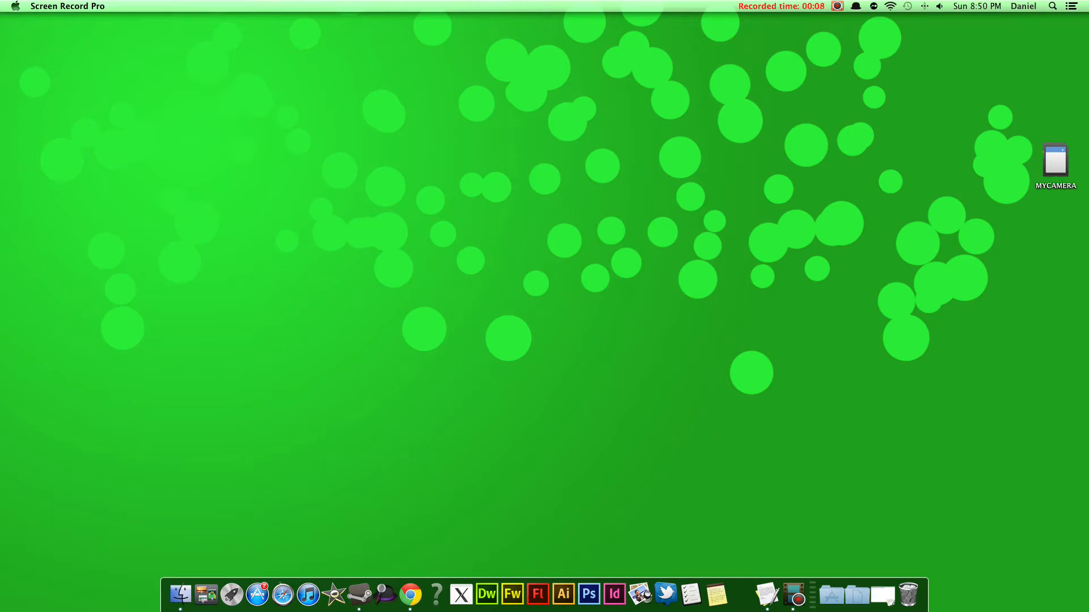
mouse_move(773, 552)
text(terminal)
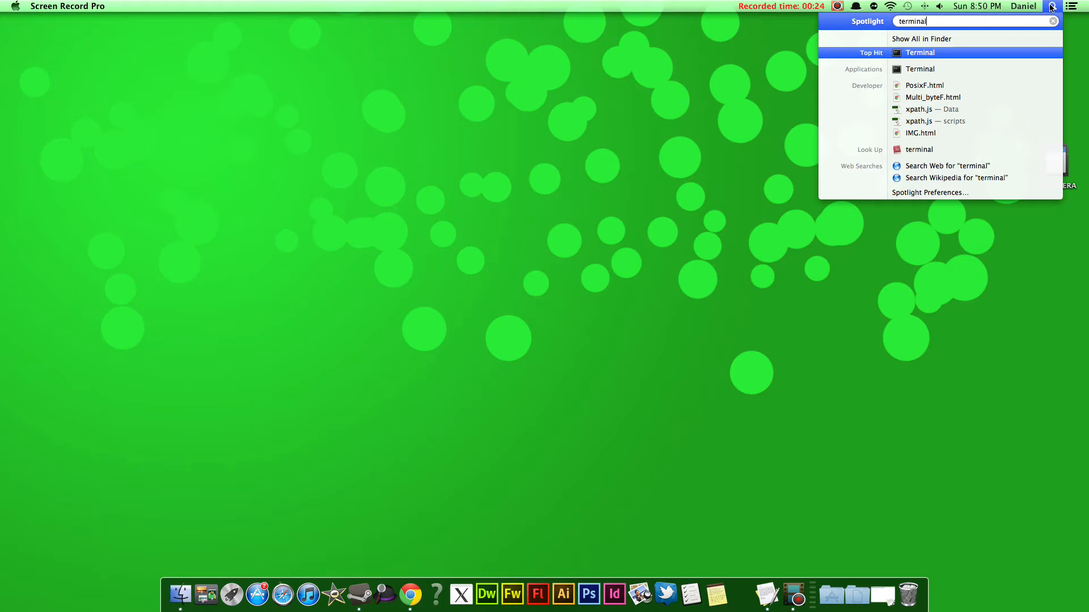
Launch Terminal from the Spotlight search results
click(920, 52)
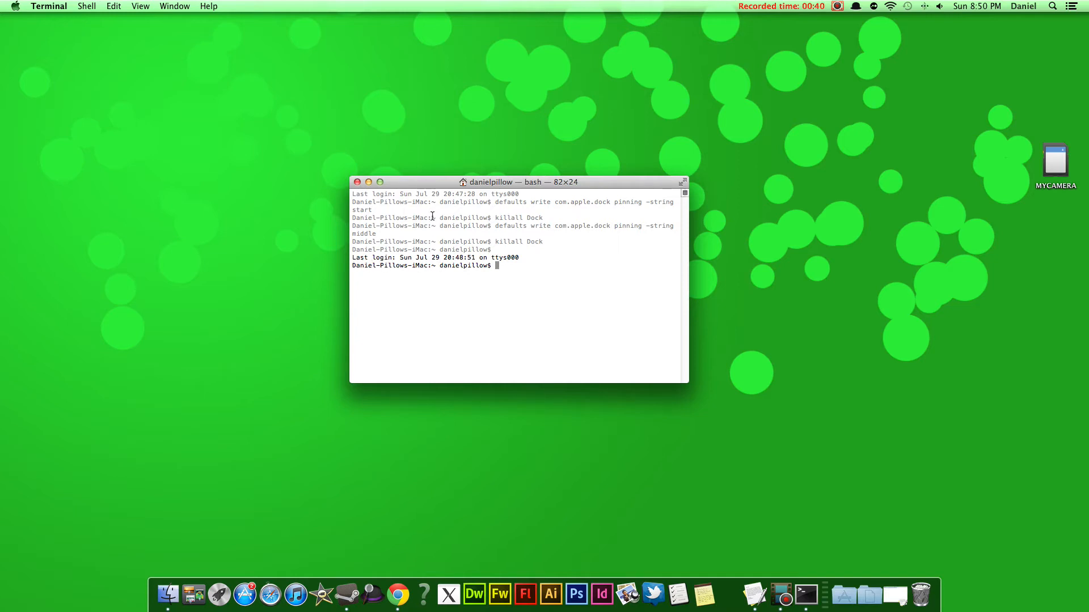
mouse_move(755, 594)
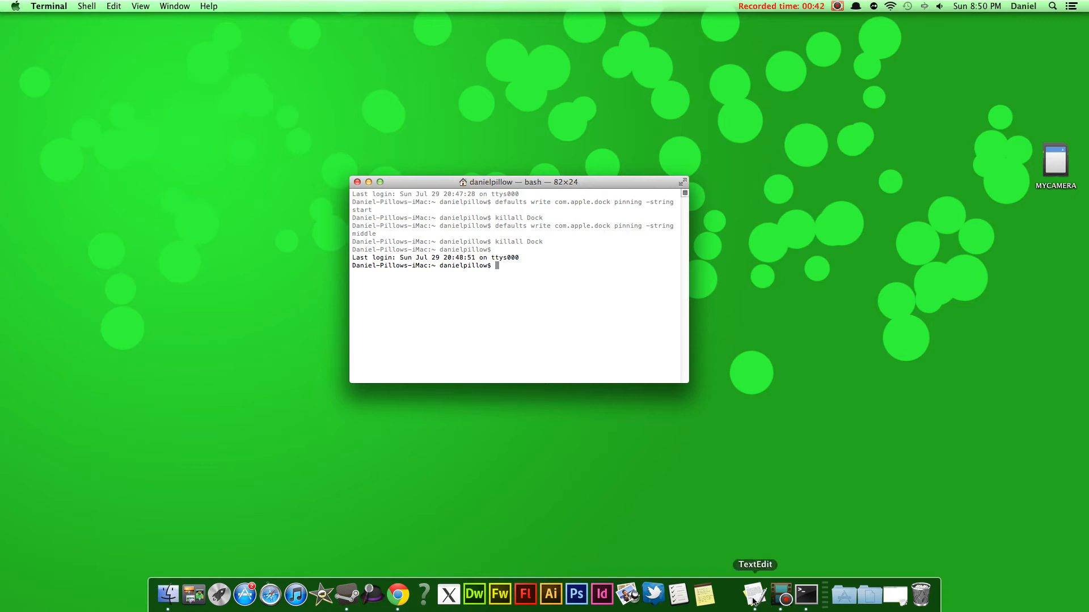
Paste the saved Dock pinning-start defaults write command from TextEdit into Terminal and run it
click(754, 595)
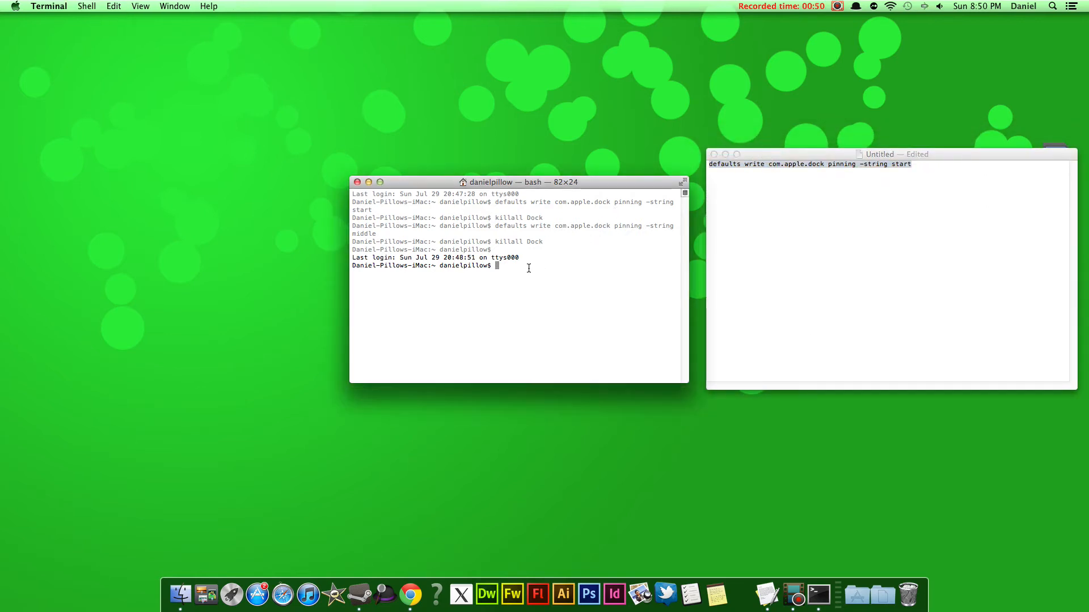
right_click(528, 267)
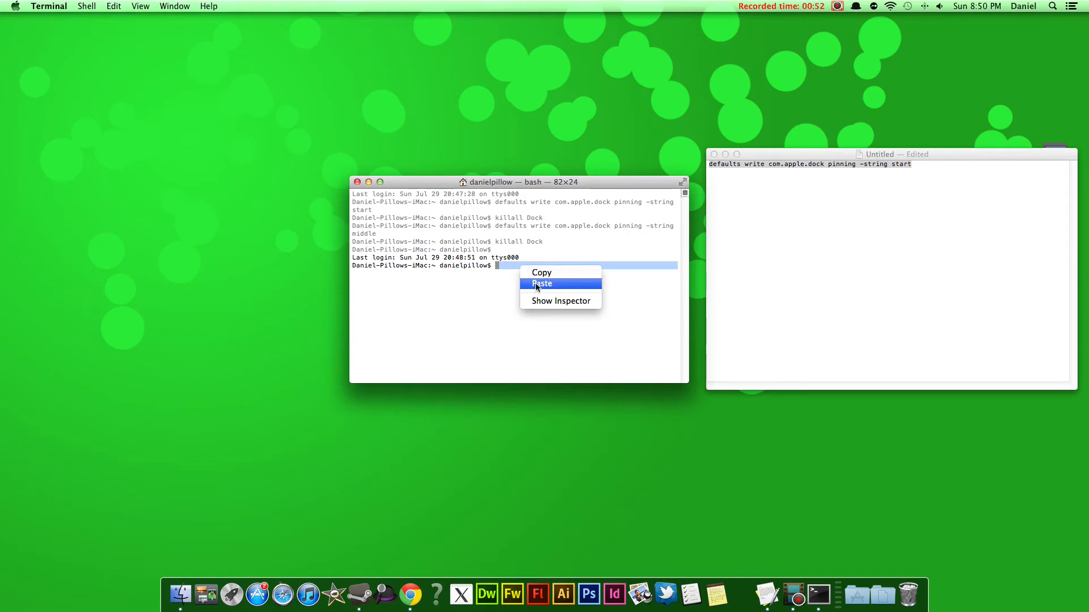
click(542, 283)
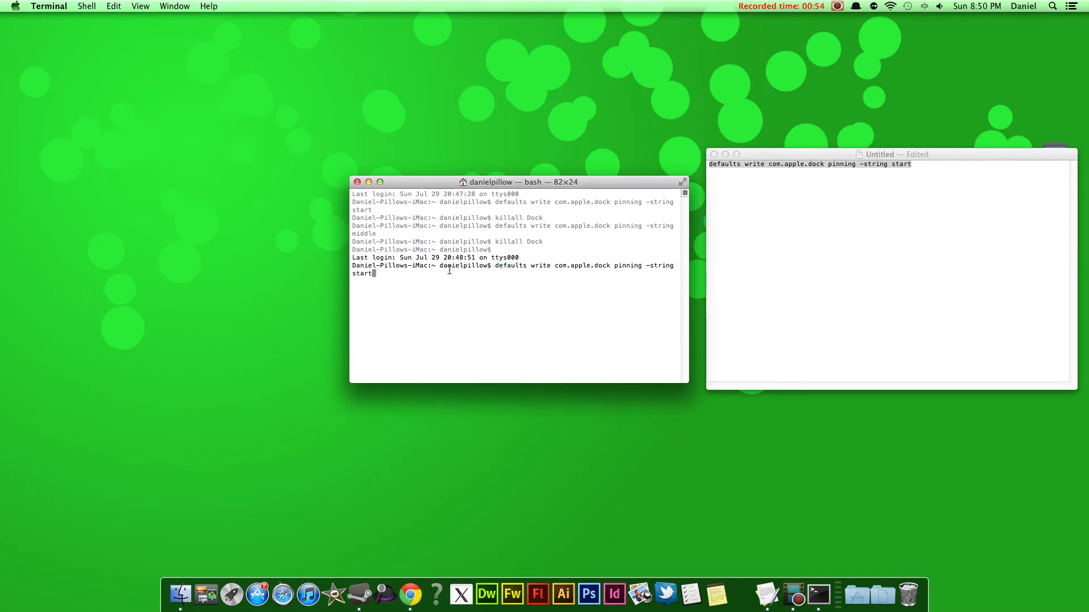
mouse_move(632, 266)
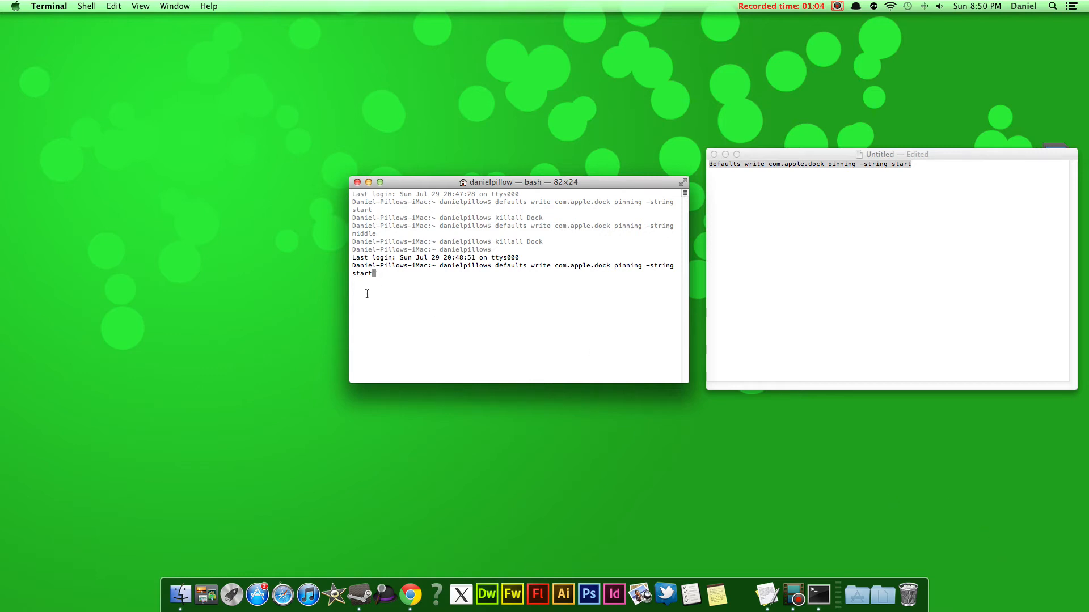
mouse_move(409, 282)
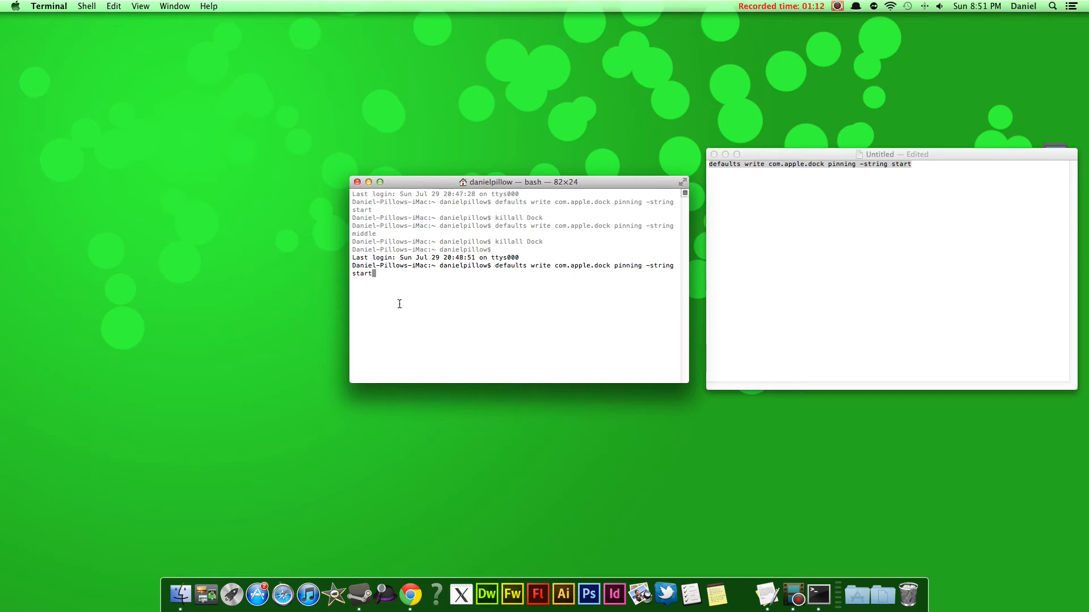
key(Return)
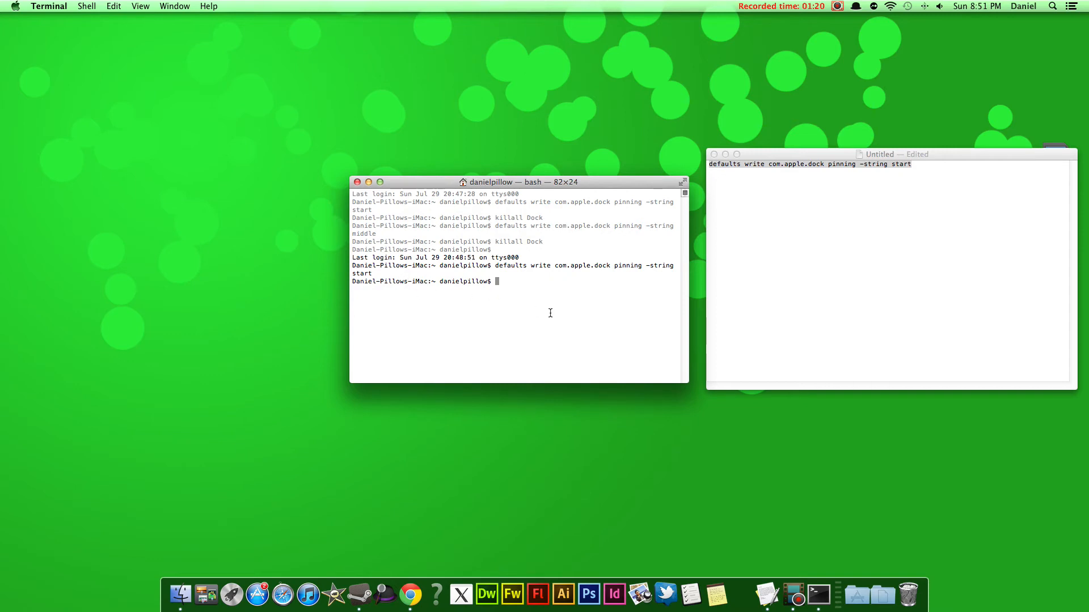
Run 'killall Dock' to relaunch the Dock pinned to the left
text(kill)
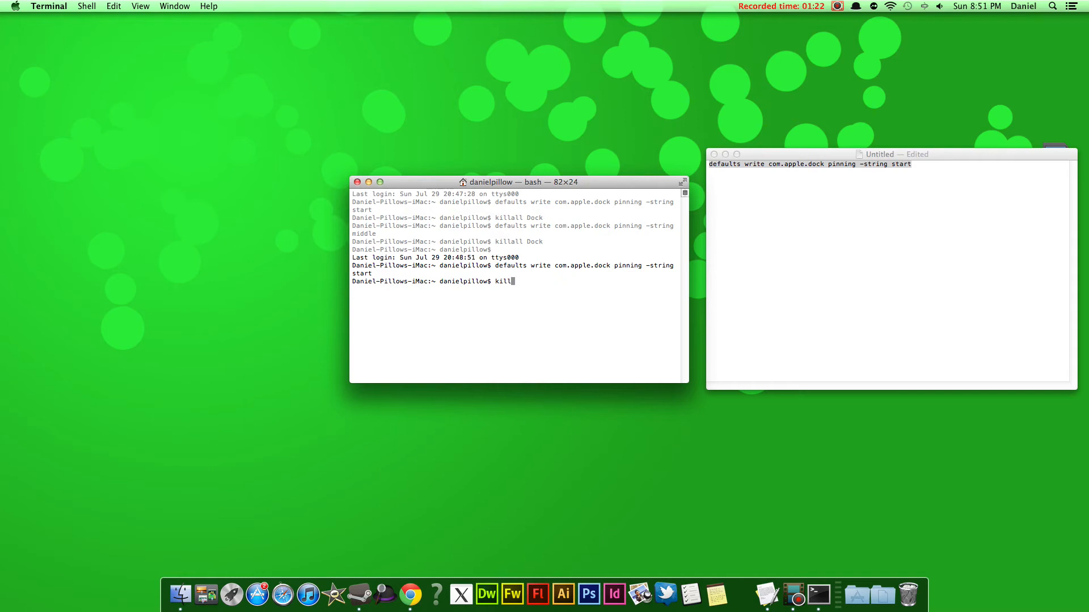
text(all)
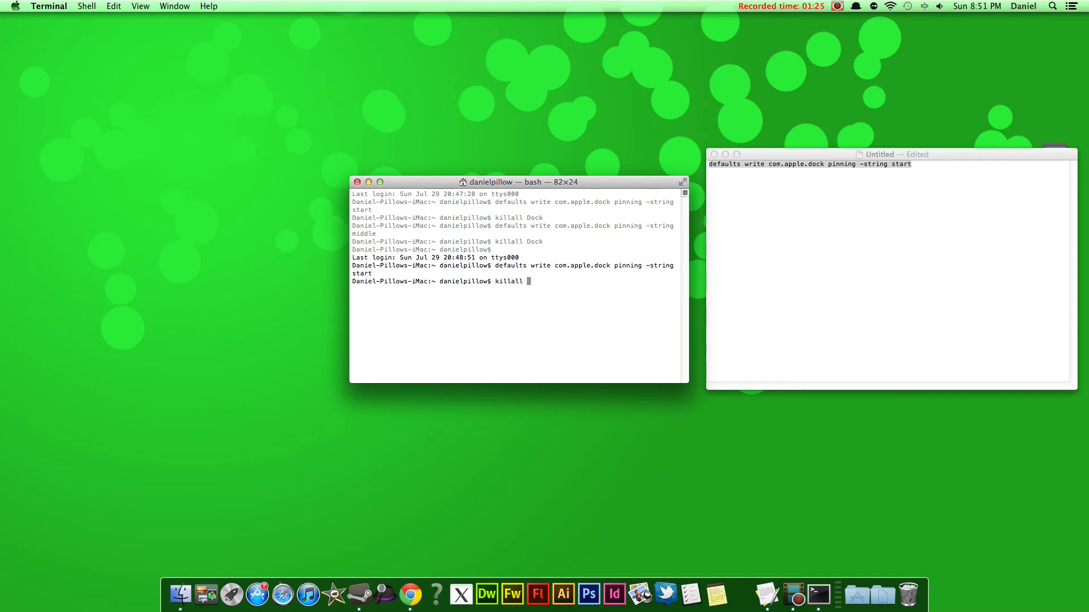
text(D)
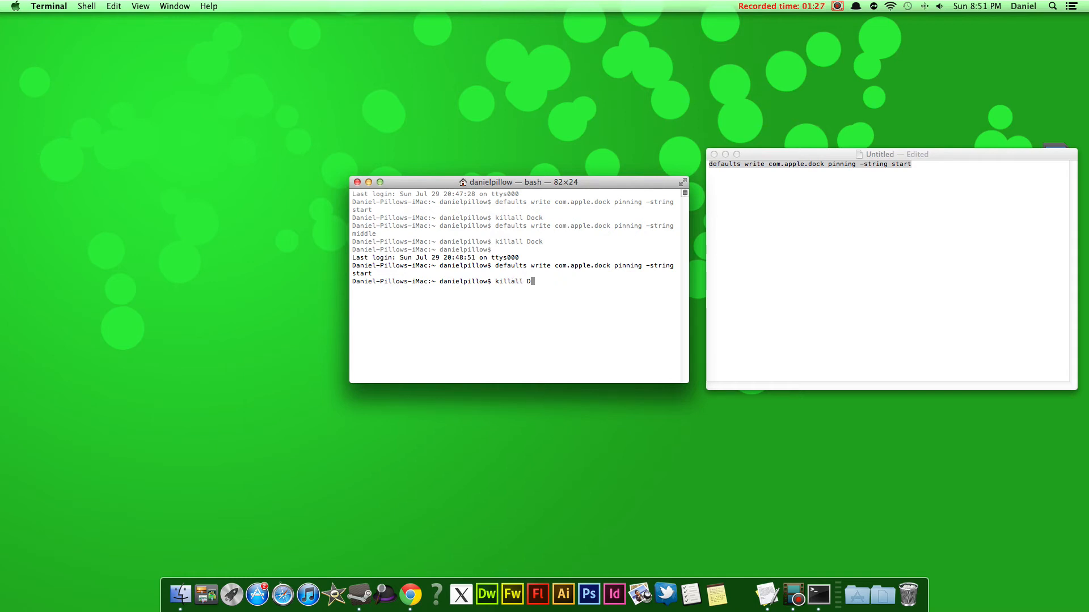
text(o)
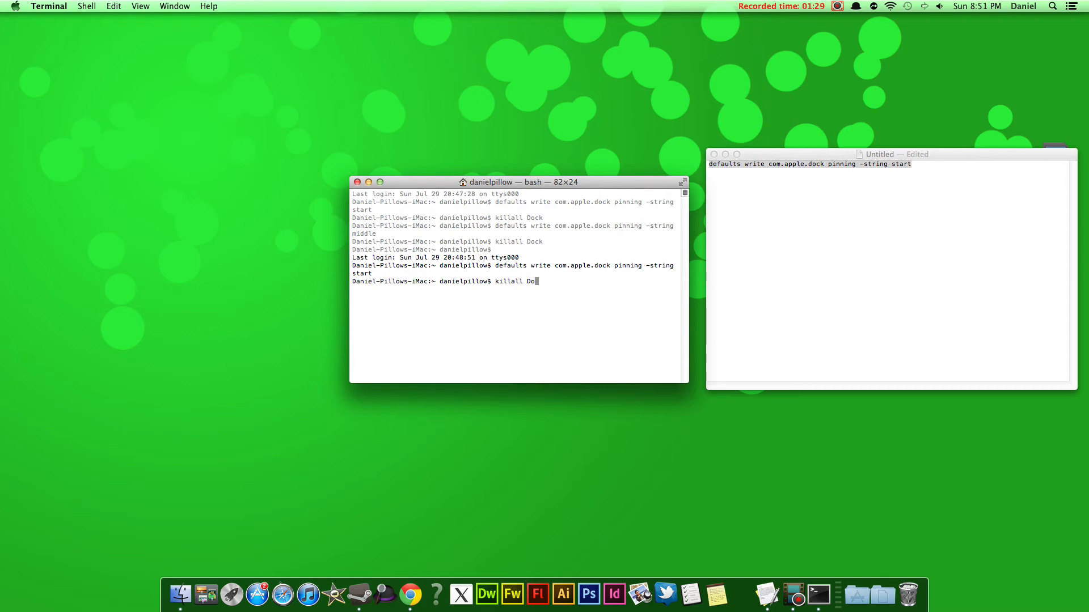
text(ck)
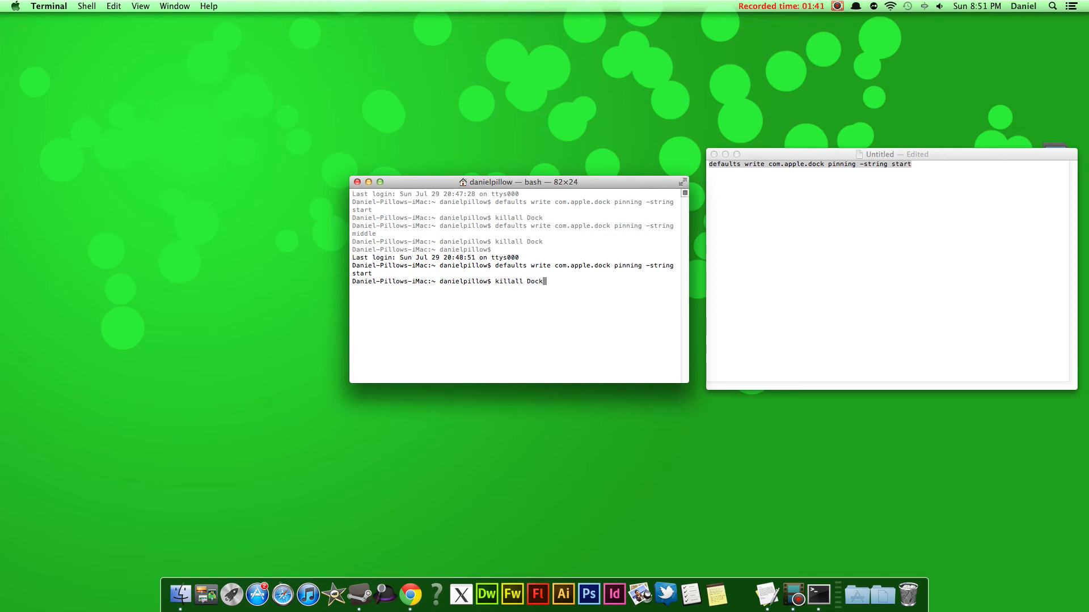
key(Return)
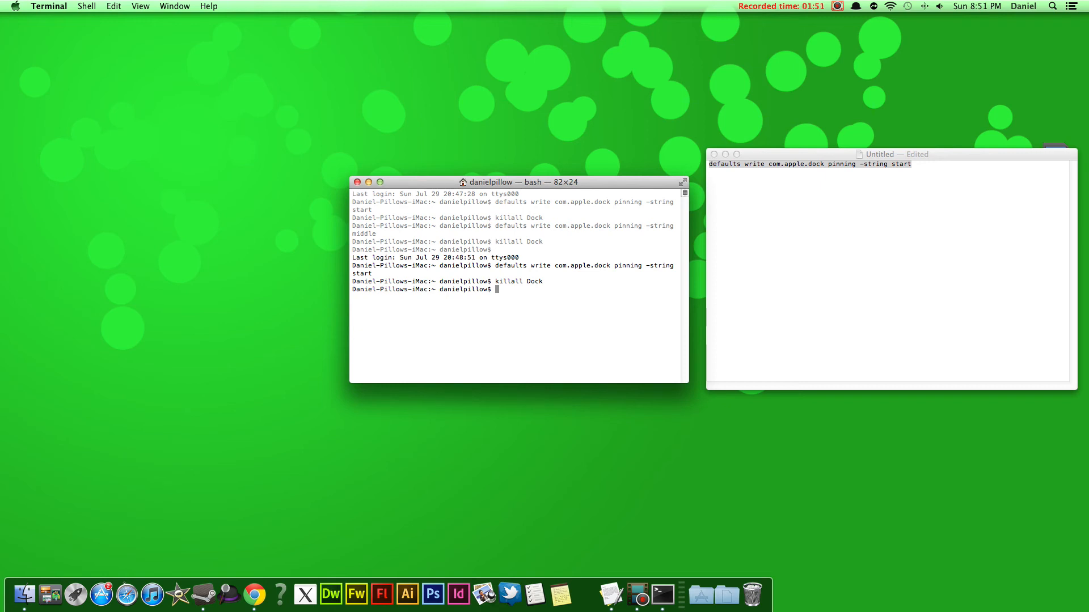
mouse_move(335, 575)
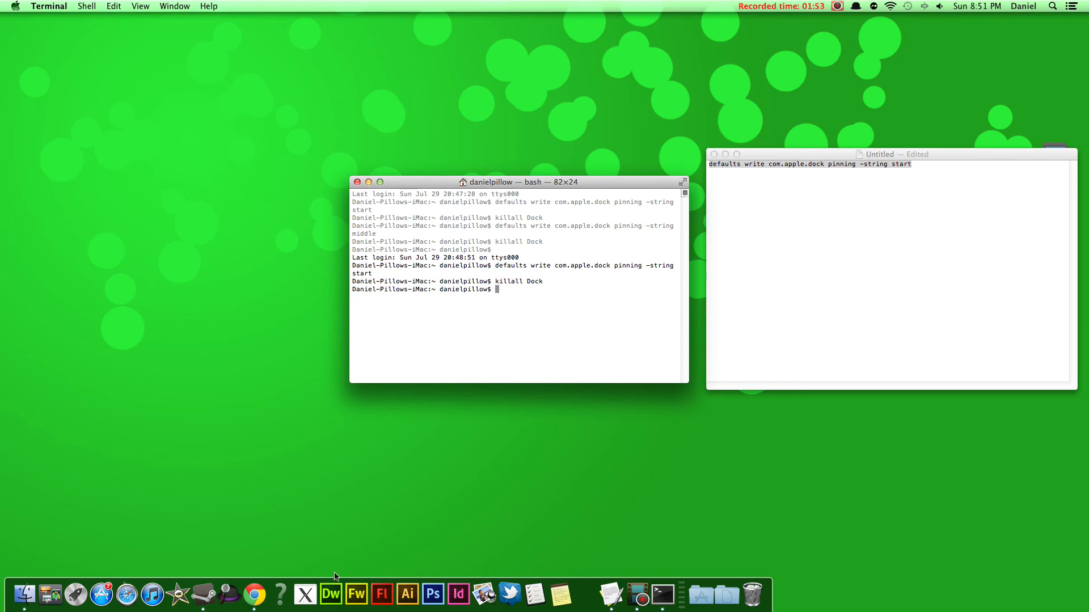
mouse_move(97, 150)
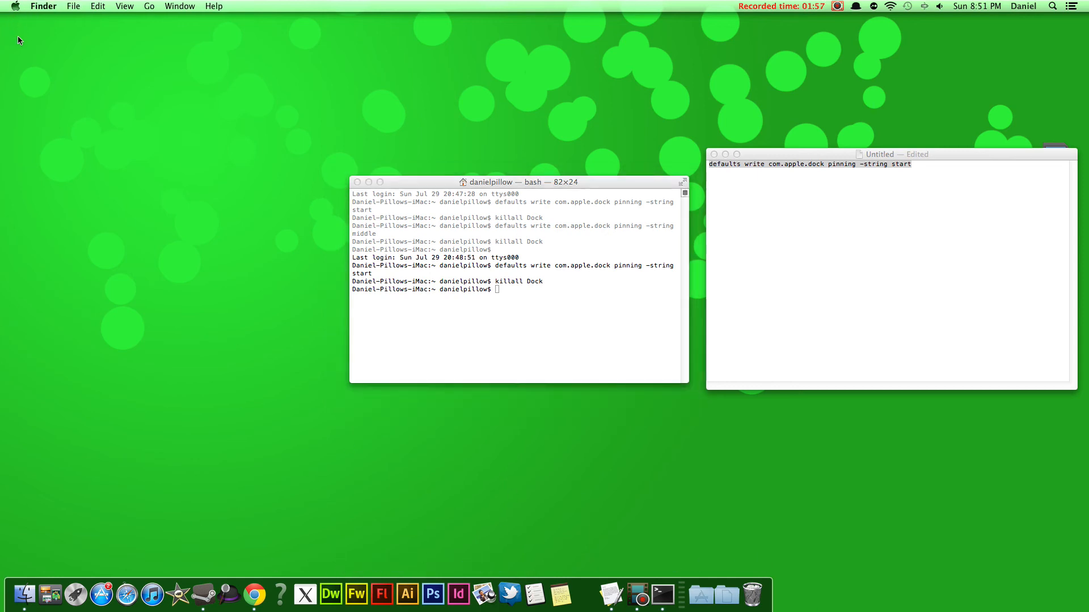
click(15, 6)
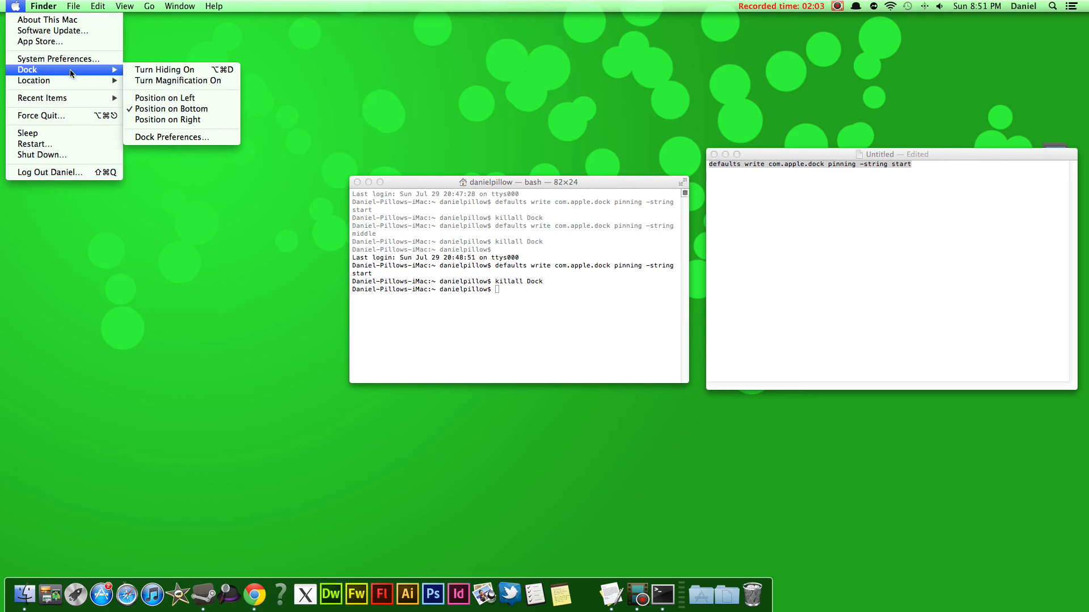
mouse_move(163, 49)
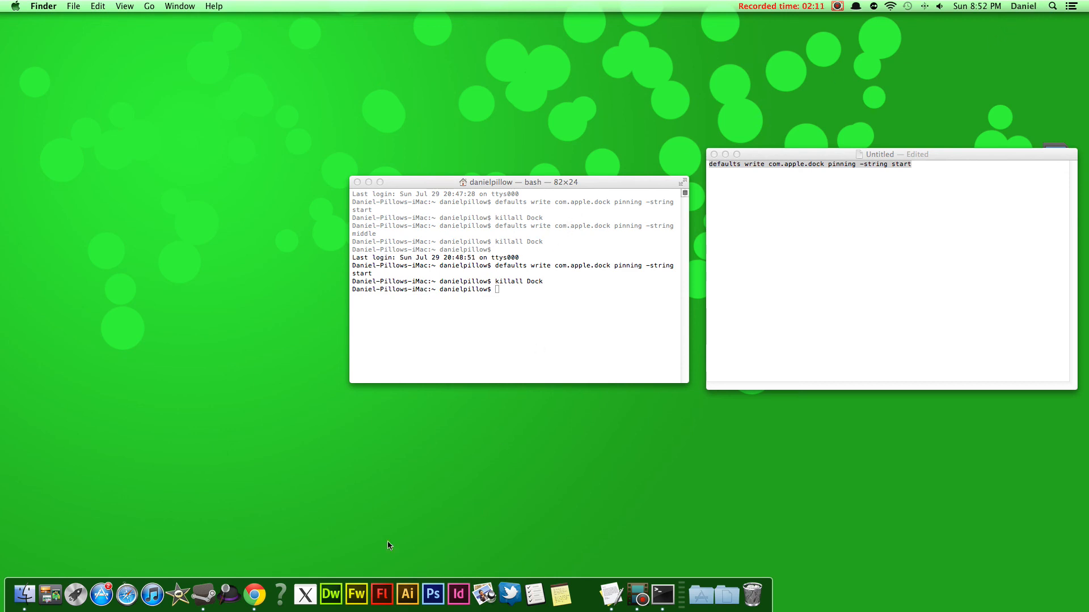
mouse_move(576, 585)
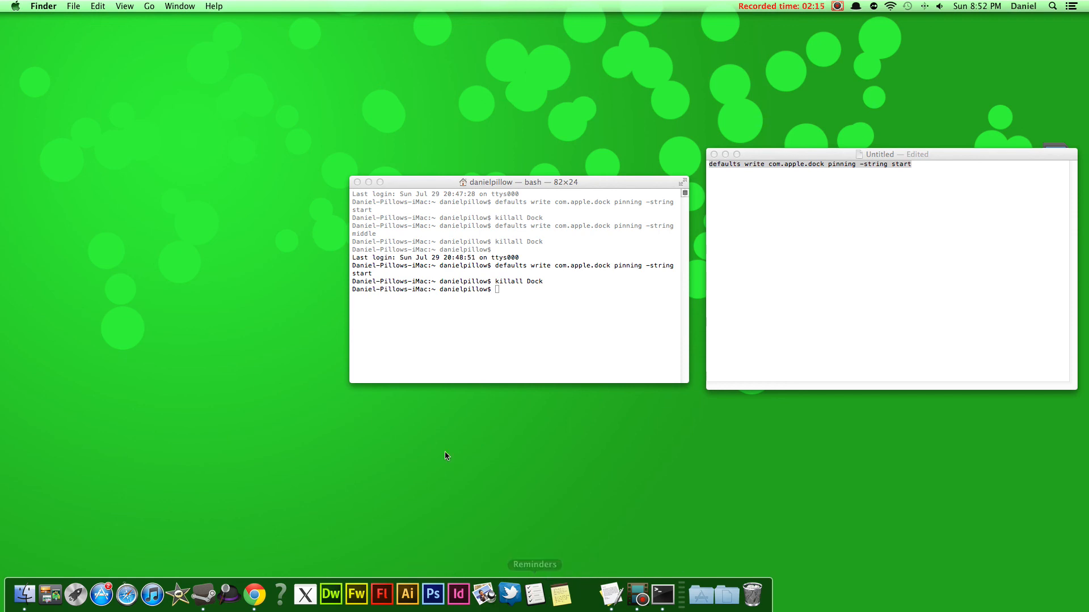
mouse_move(418, 422)
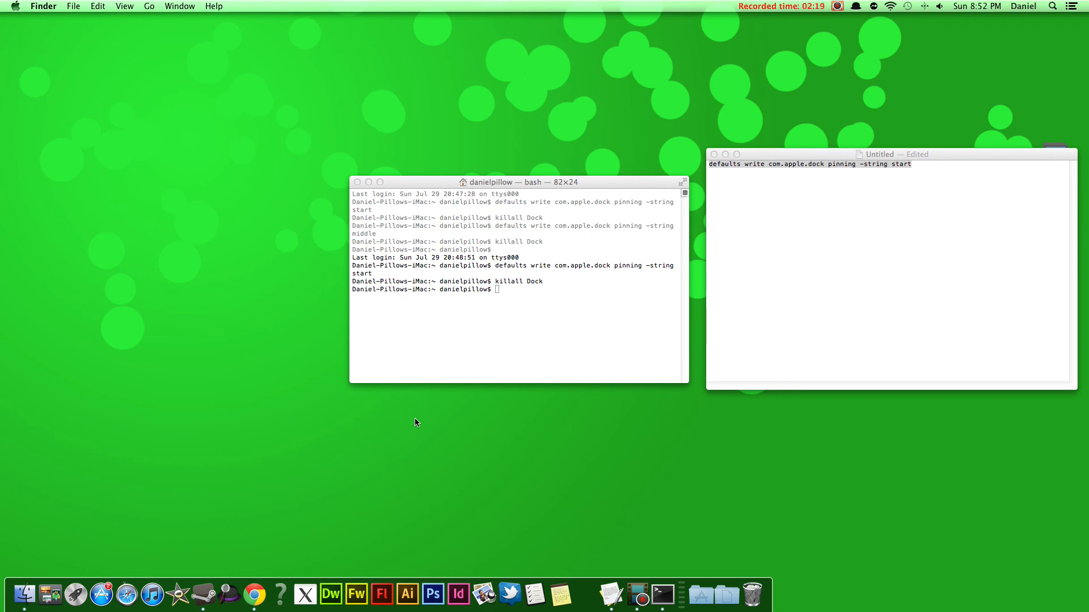
mouse_move(408, 425)
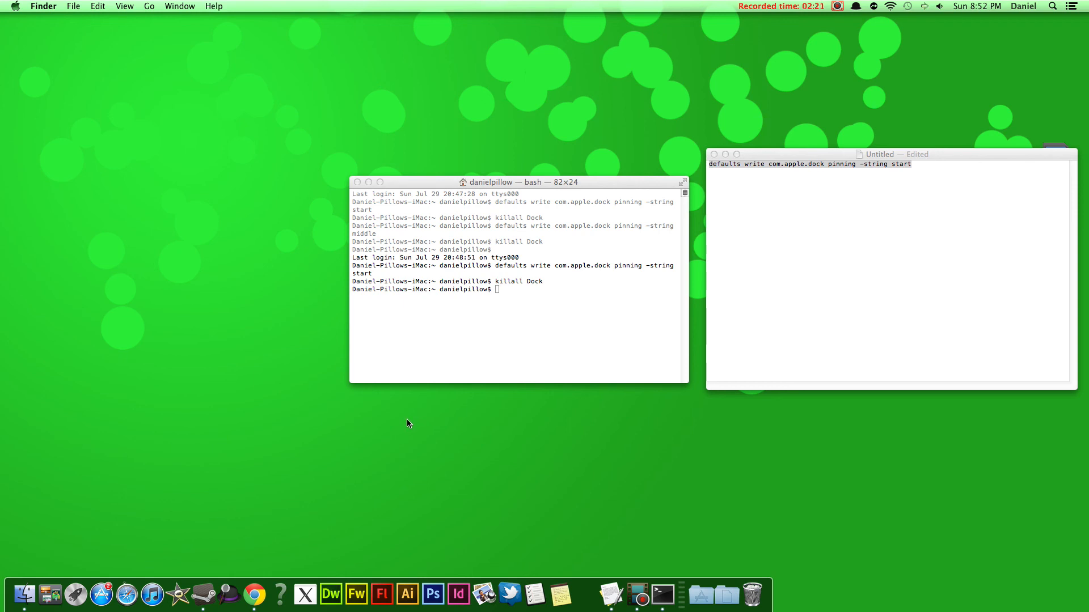
mouse_move(406, 424)
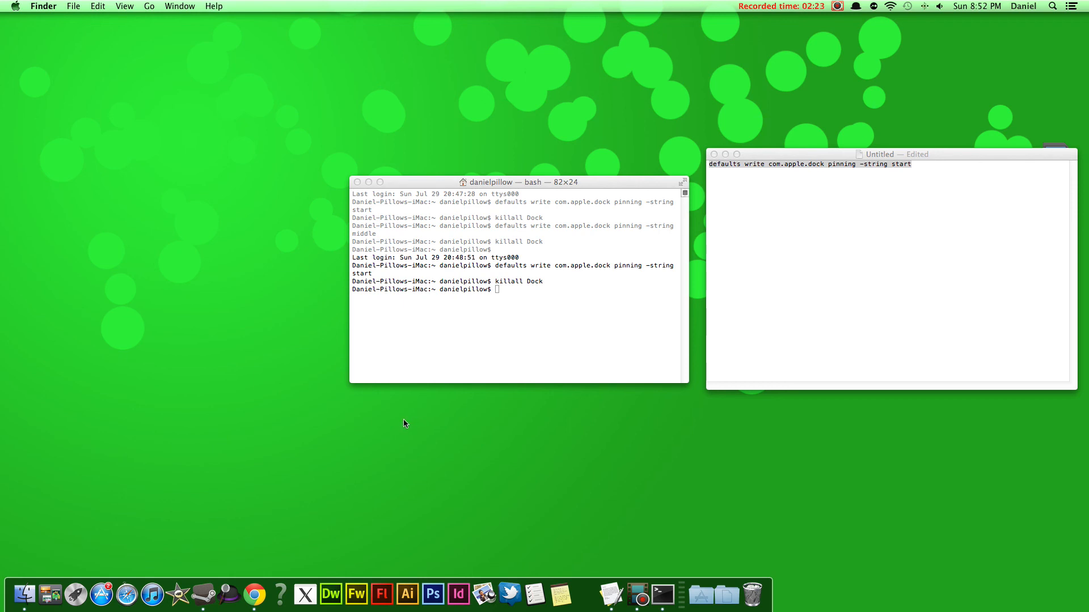
mouse_move(841, 120)
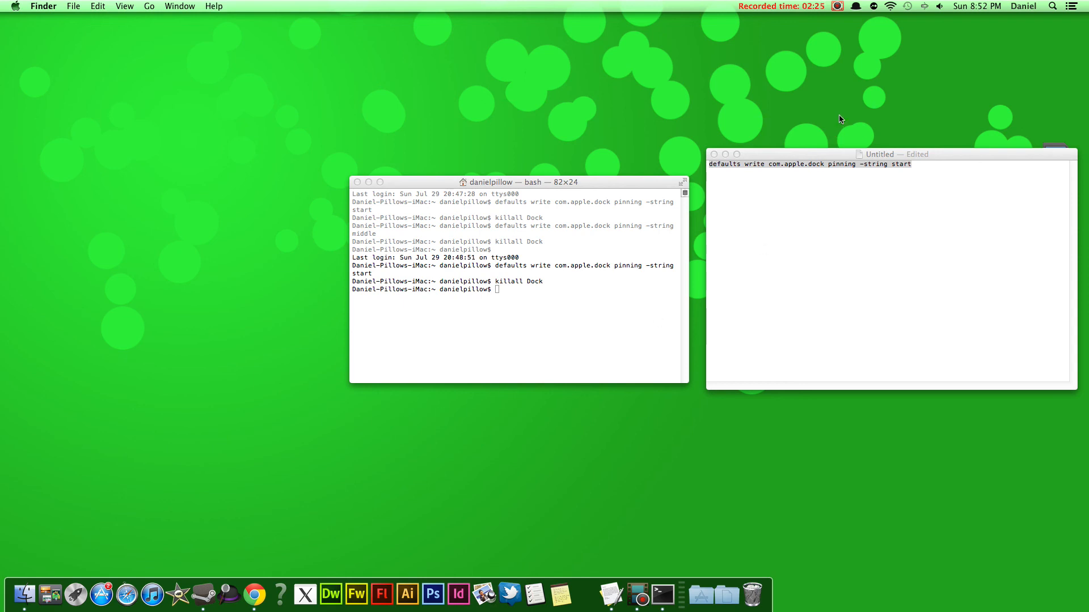
mouse_move(830, 24)
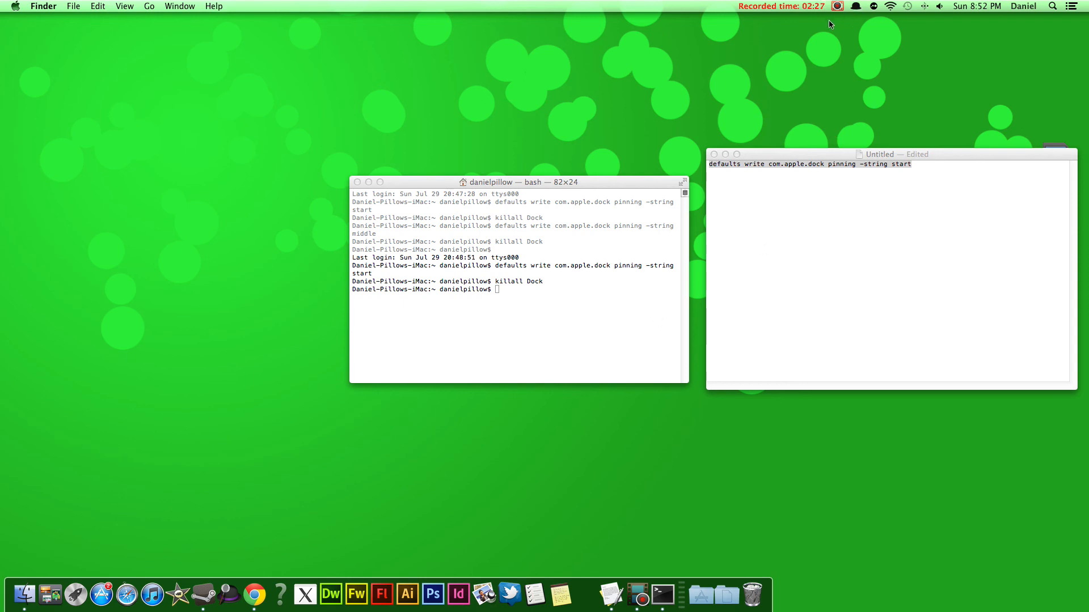